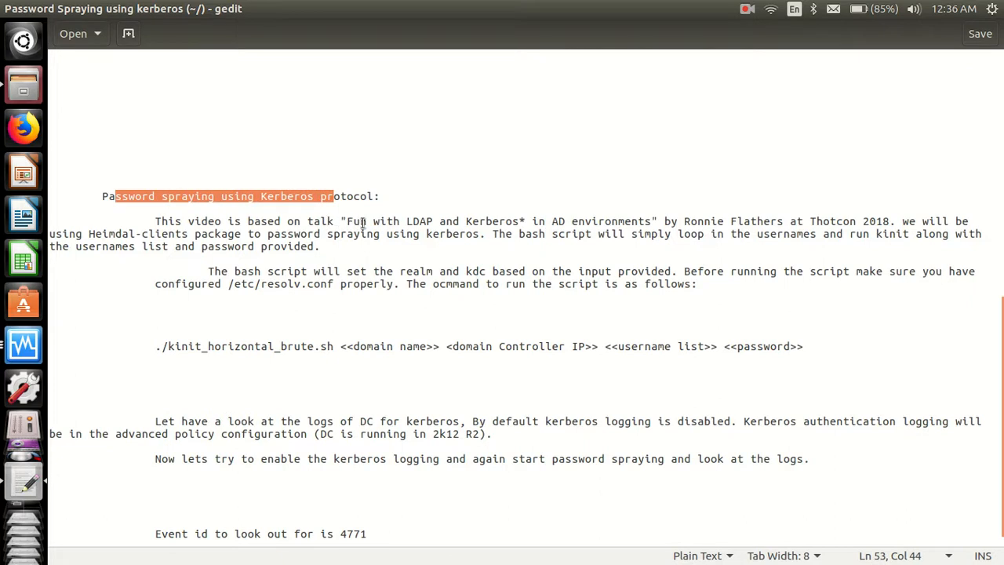
Highlight the Kerberos spraying notes: heading, referenced talk, Heimdal-clients, realm and resolv.conf remarks
drag(347, 219, 453, 219)
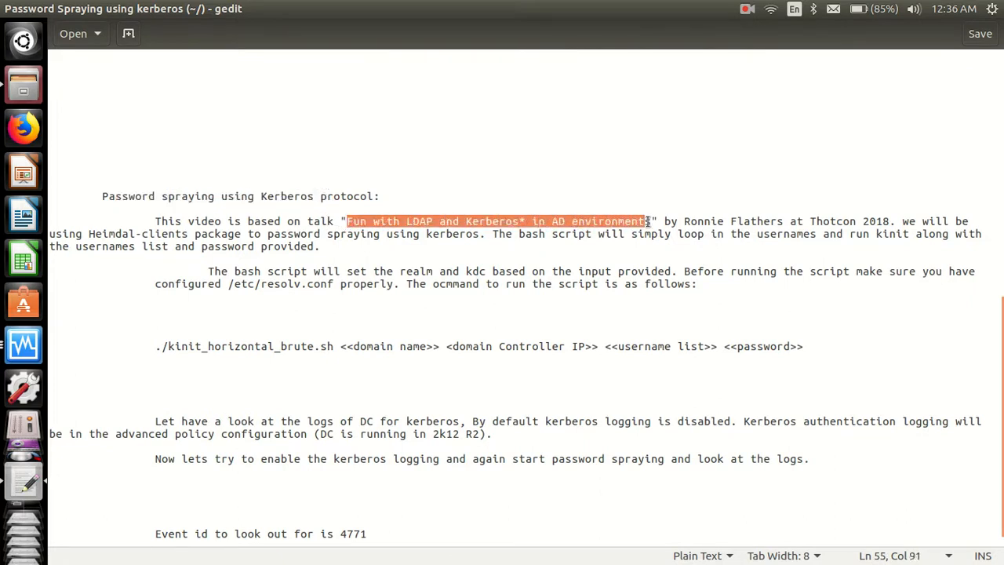
double_click(763, 219)
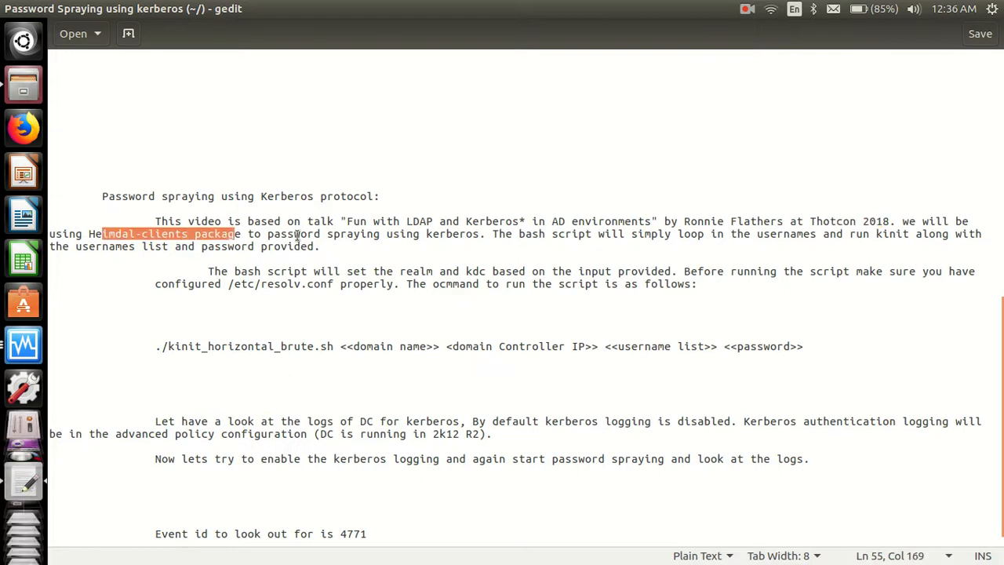
drag(295, 233, 466, 233)
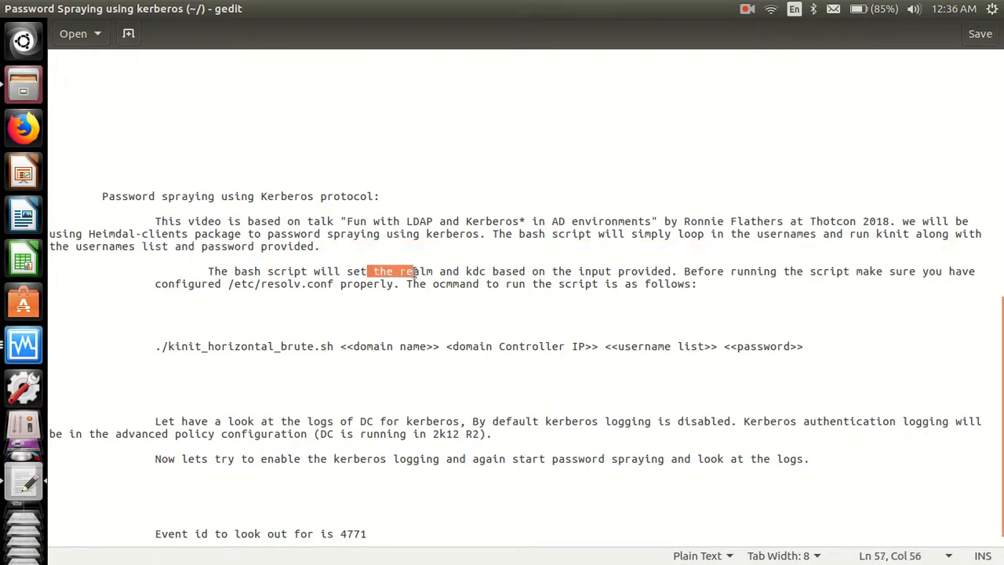
drag(416, 271, 666, 271)
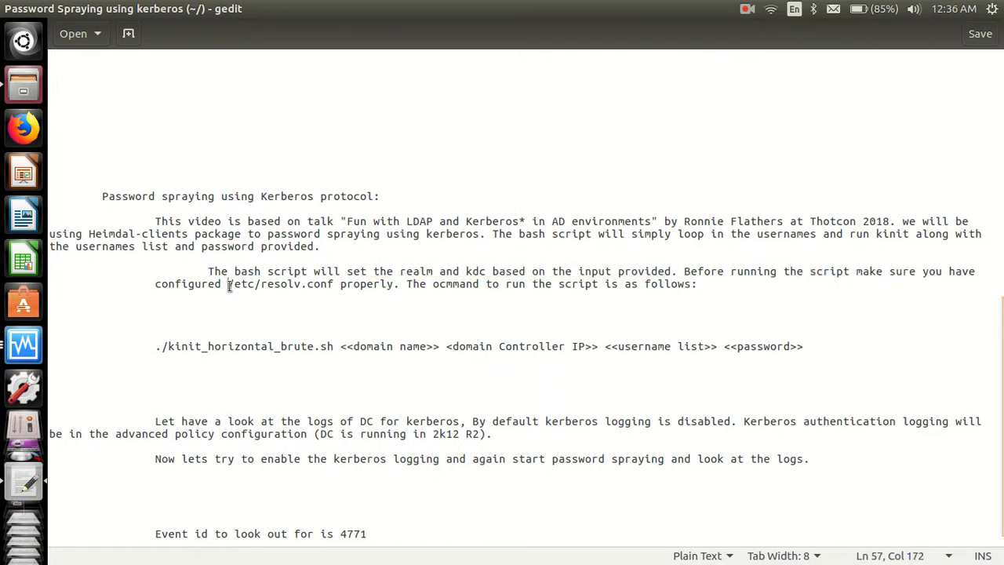
drag(229, 284, 404, 284)
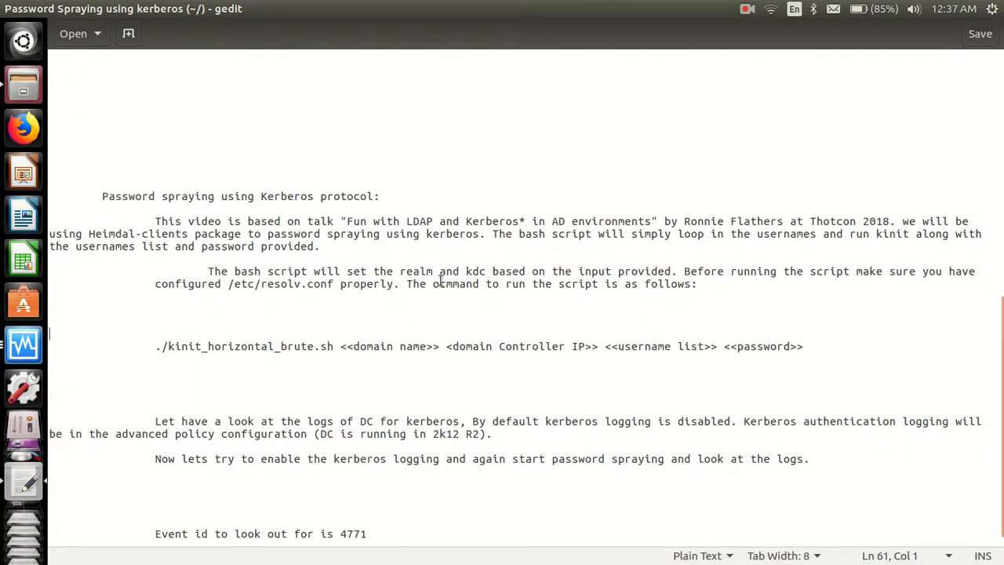
drag(439, 284, 665, 284)
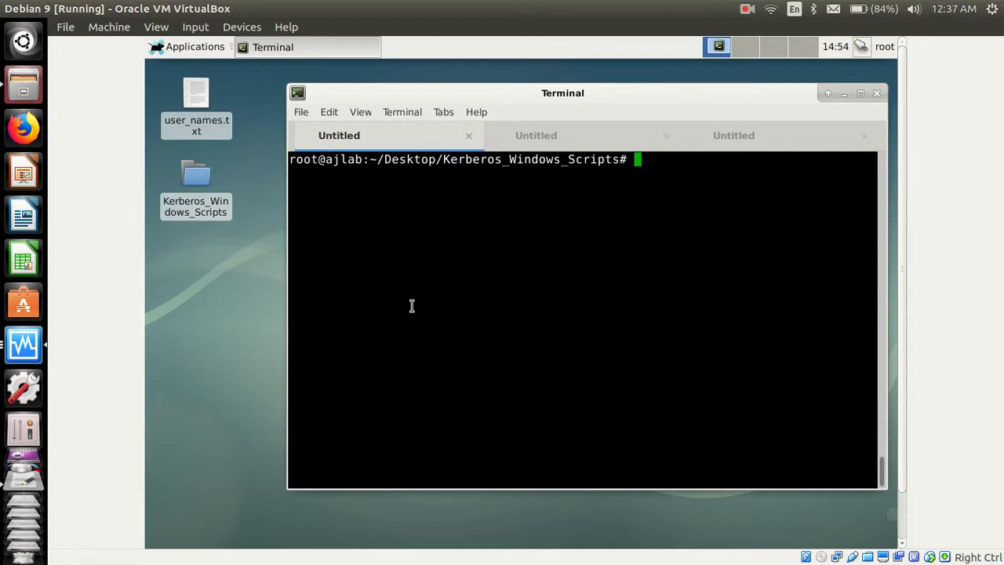
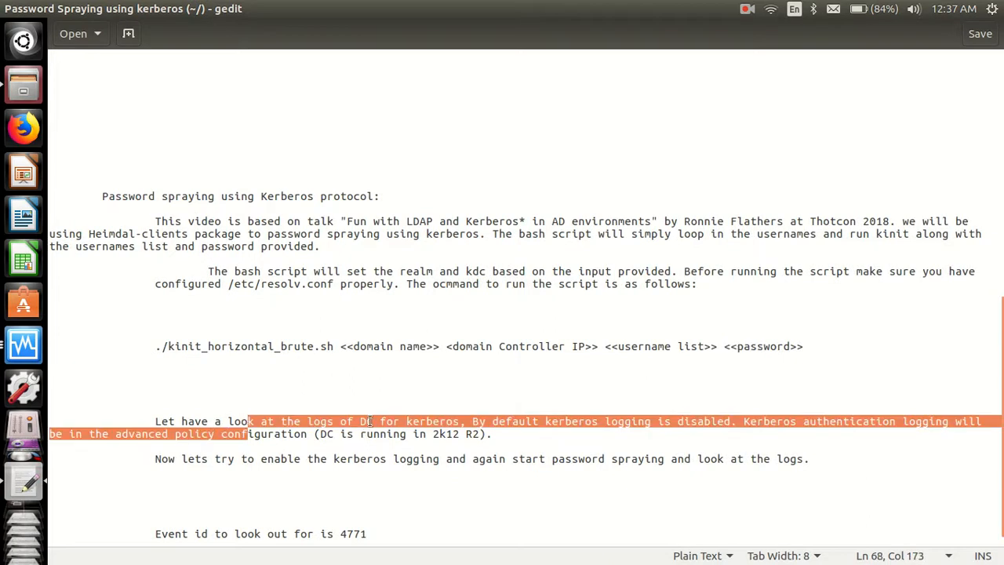
click(461, 420)
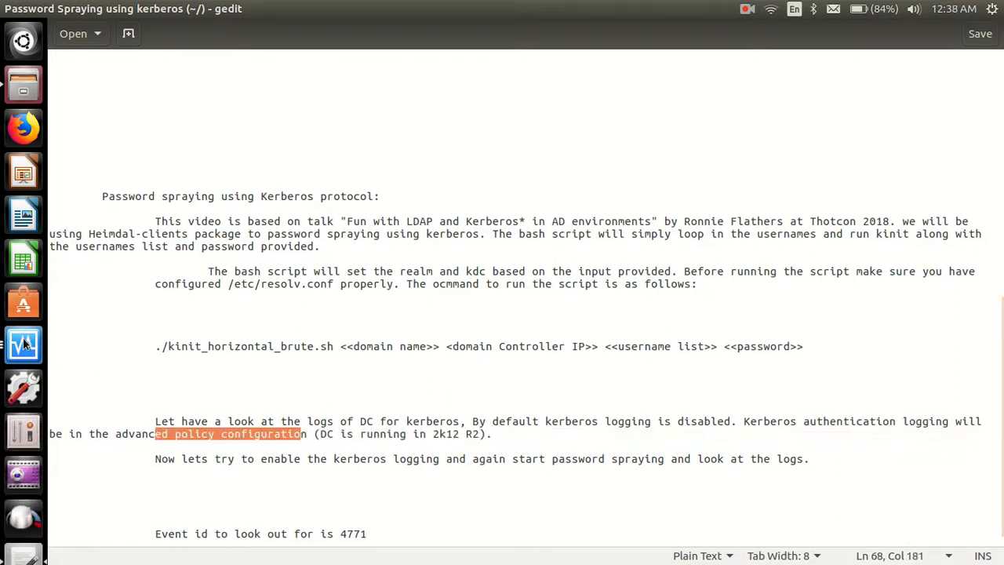
mouse_move(23, 345)
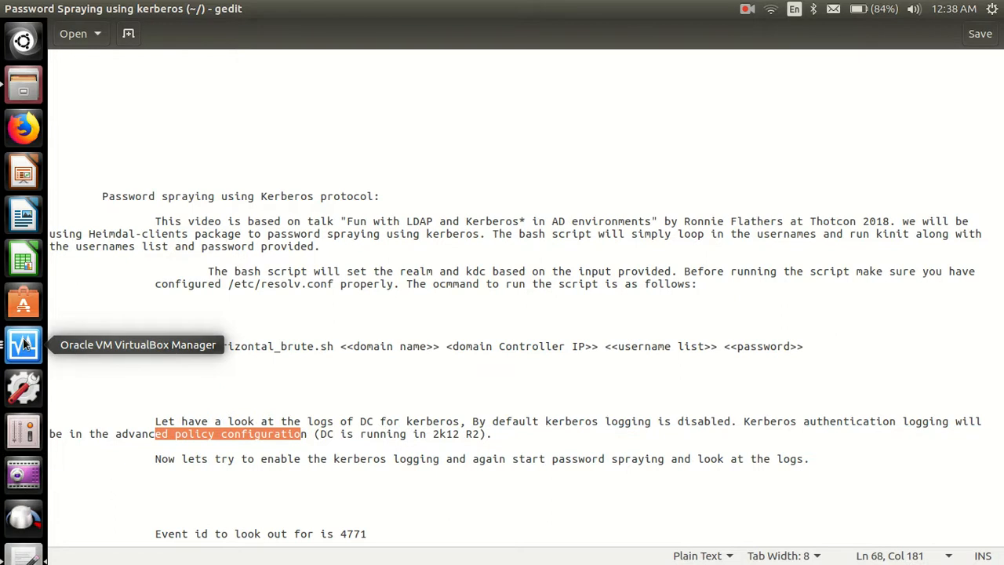
On the Windows DC, enable Failure auditing for Audit Credential Validation under Account Logon
click(22, 345)
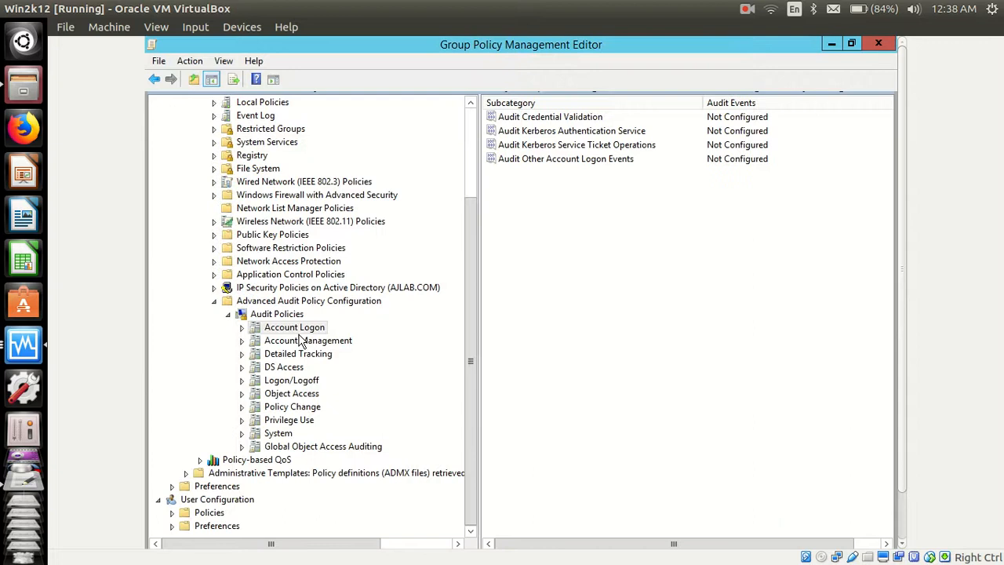
click(295, 328)
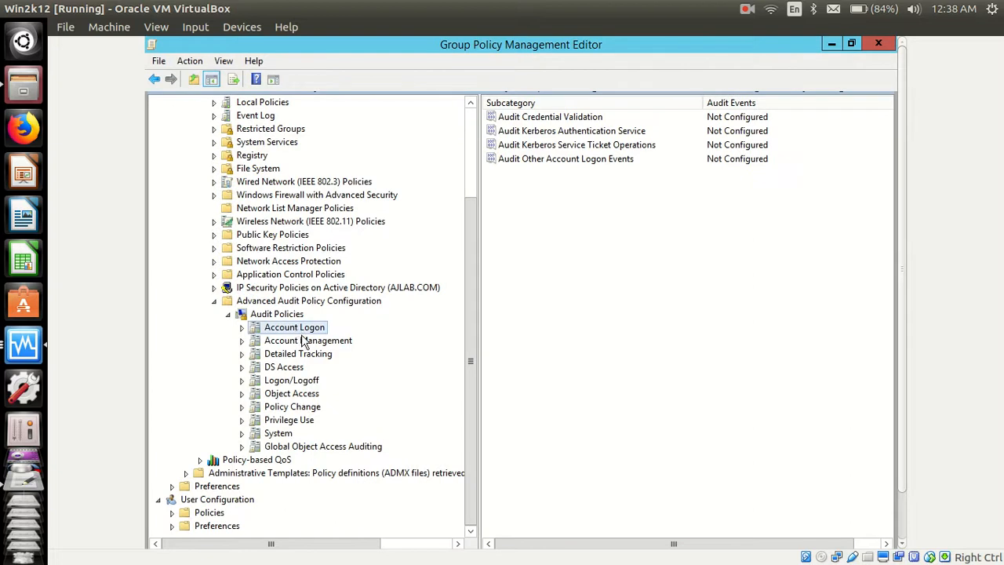
click(549, 116)
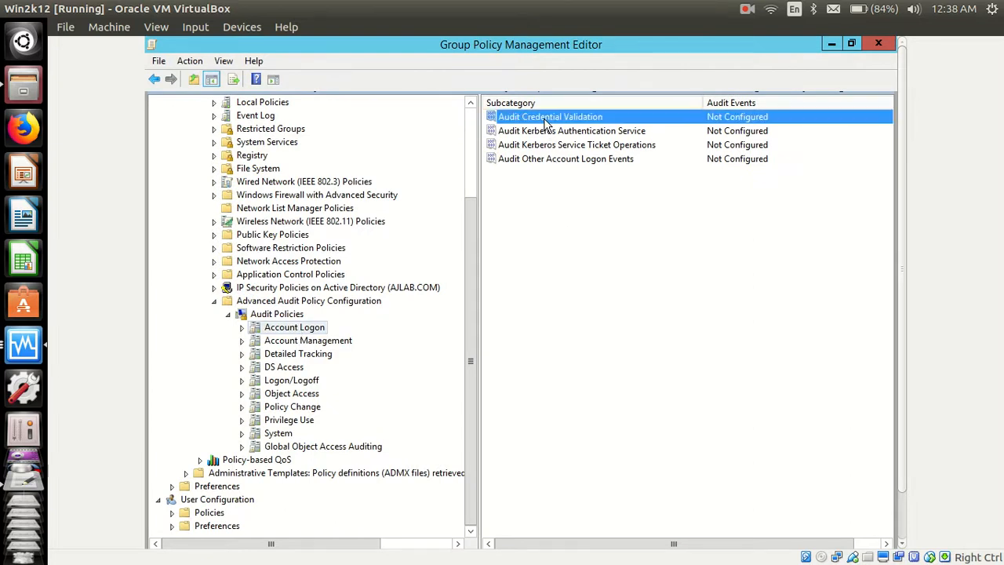
double_click(548, 116)
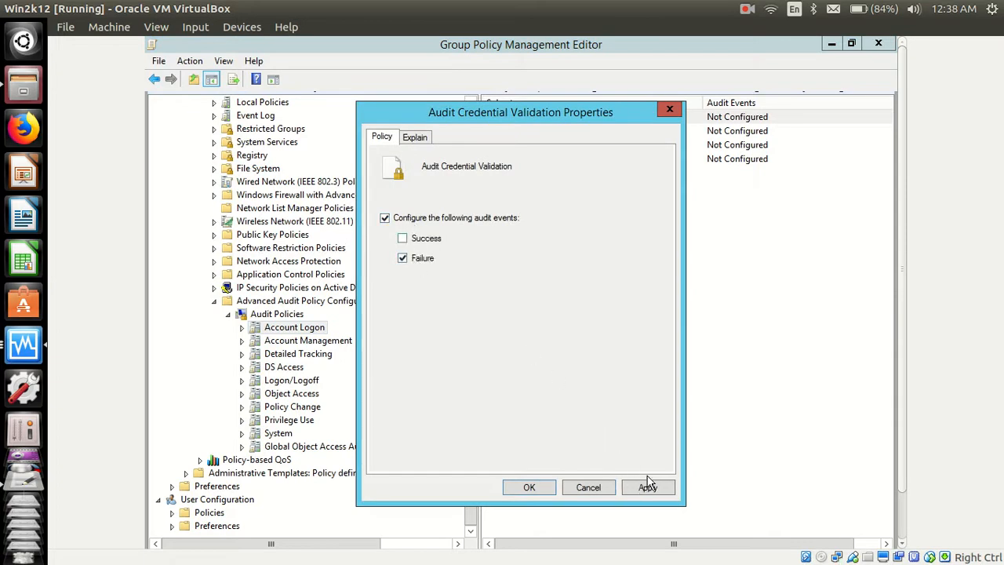
click(647, 486)
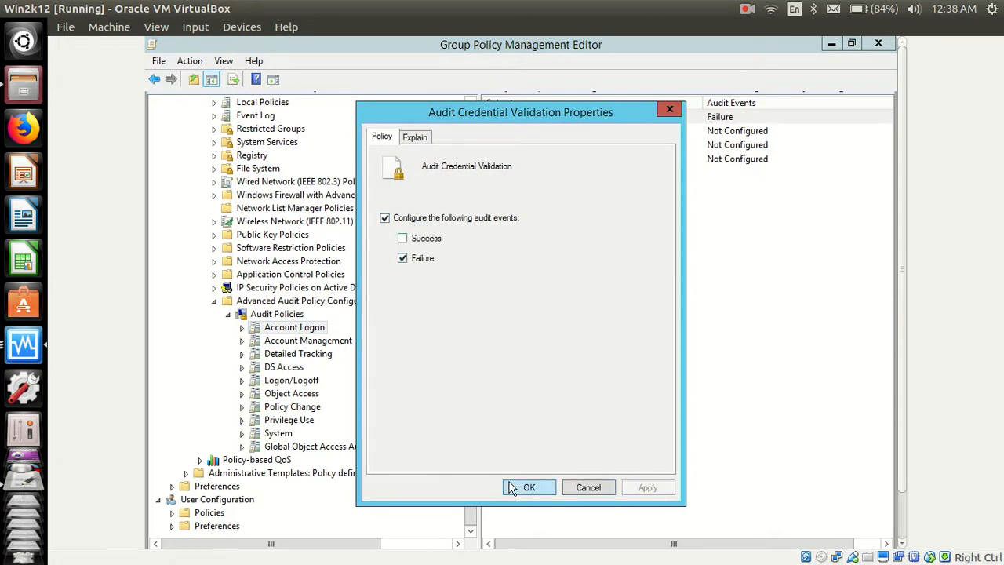
click(529, 486)
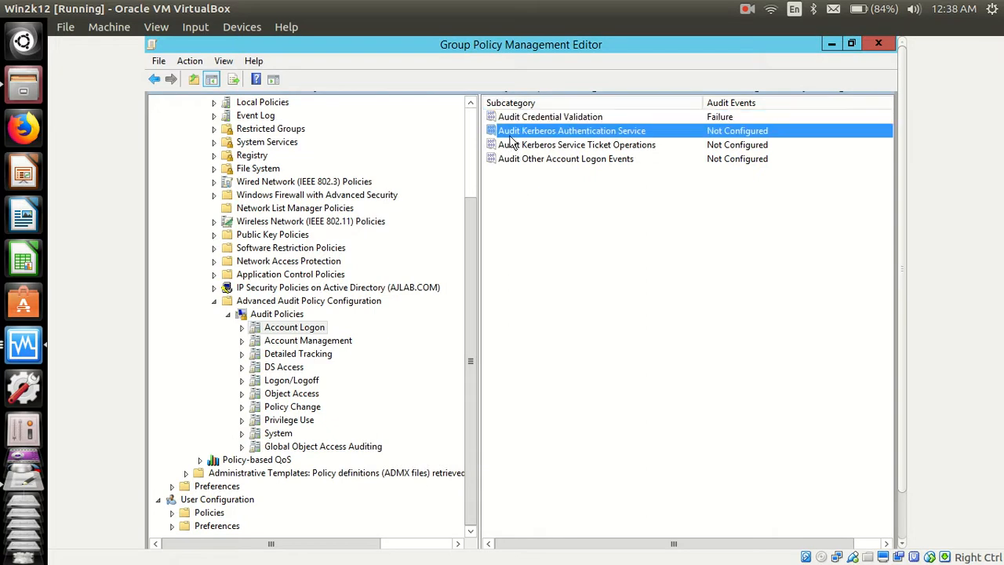
Enable Failure auditing for Kerberos Authentication Service, Service Ticket Operations and Other Account Logon Events
double_click(570, 130)
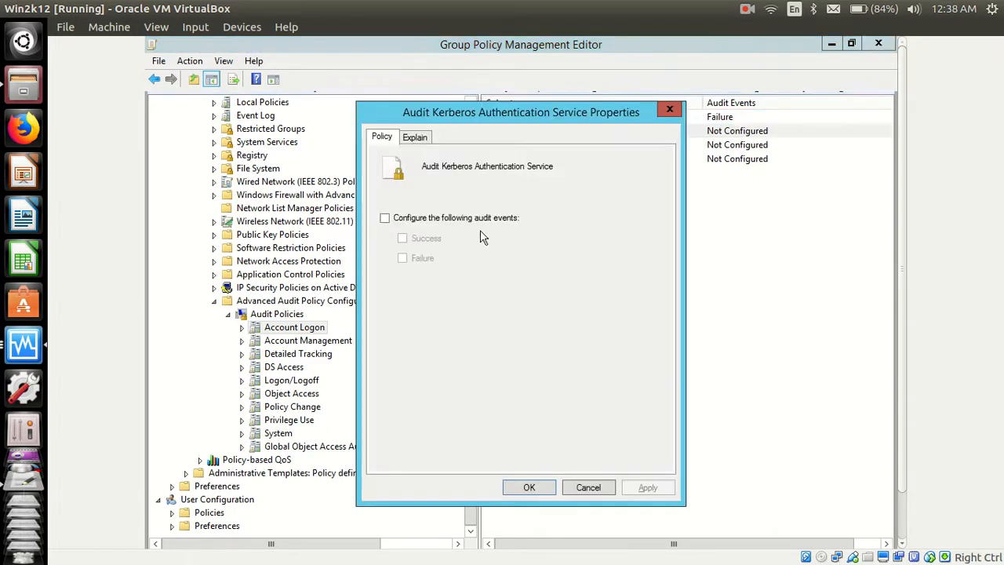
click(402, 257)
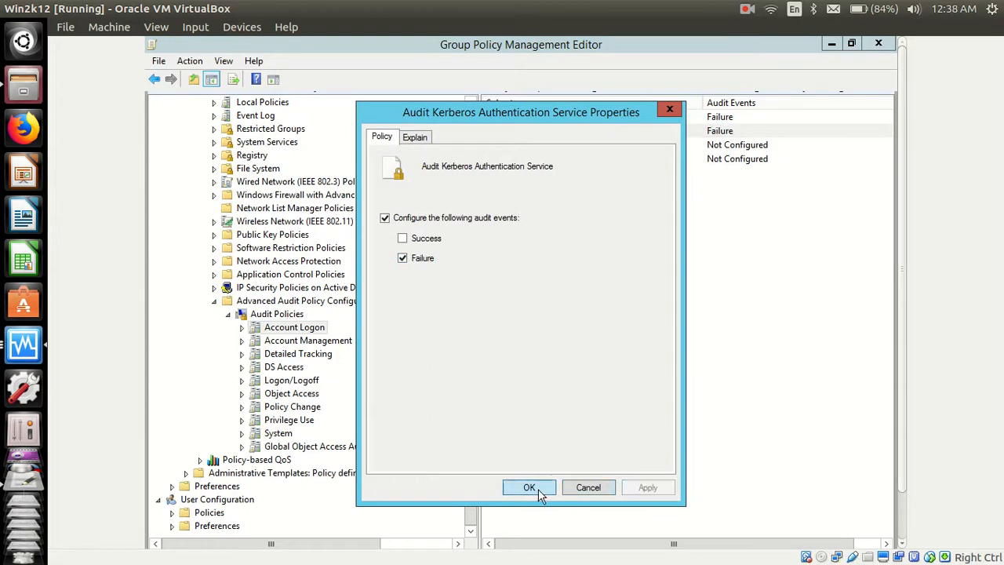
click(528, 486)
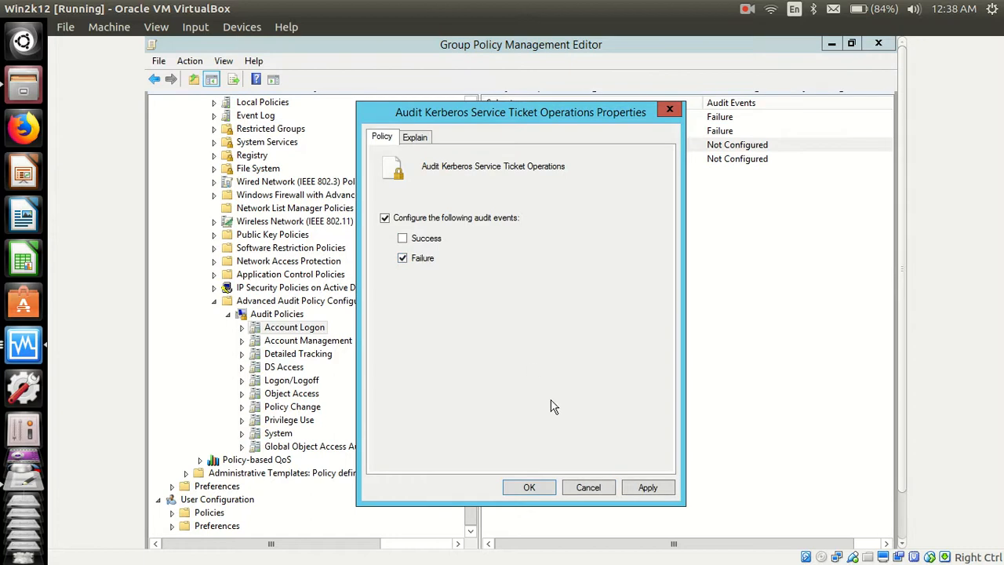
click(528, 486)
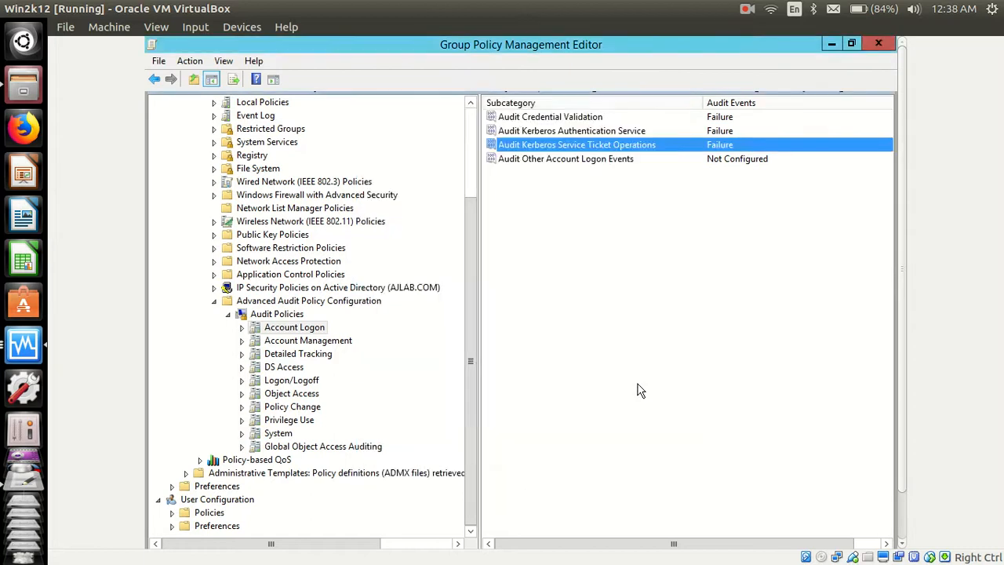
double_click(564, 158)
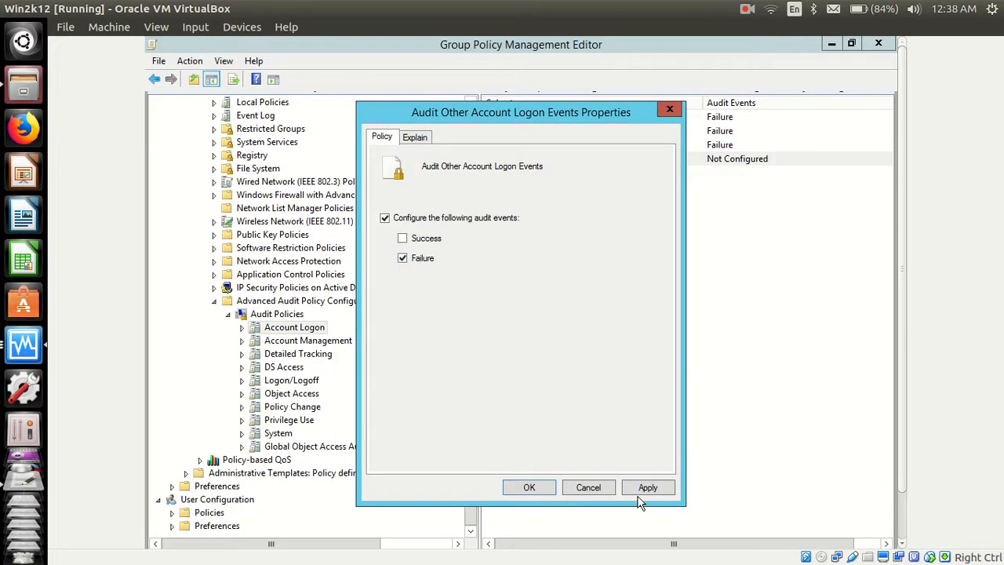
click(648, 486)
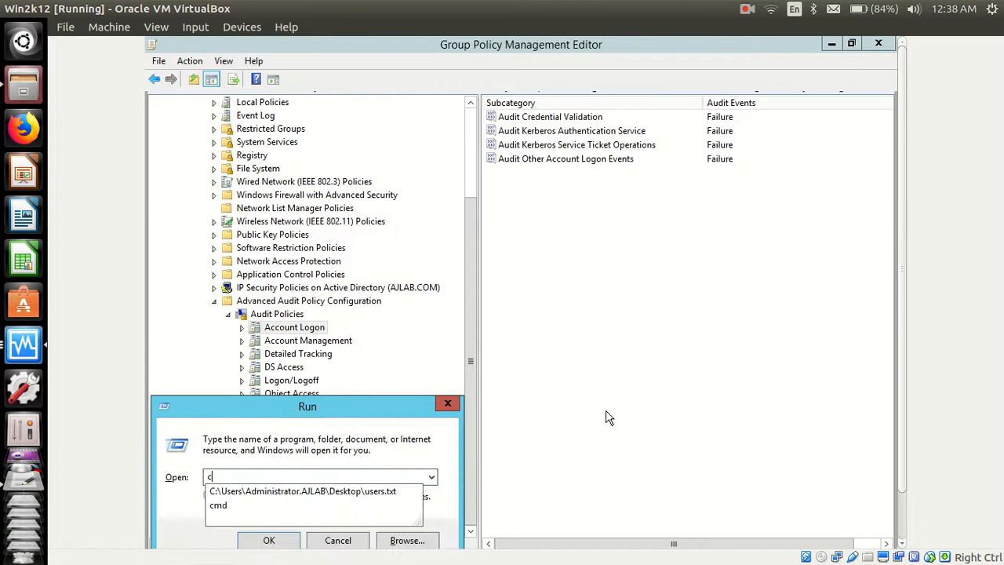
Run gpupdate /force from a Command Prompt on the Windows server
click(269, 540)
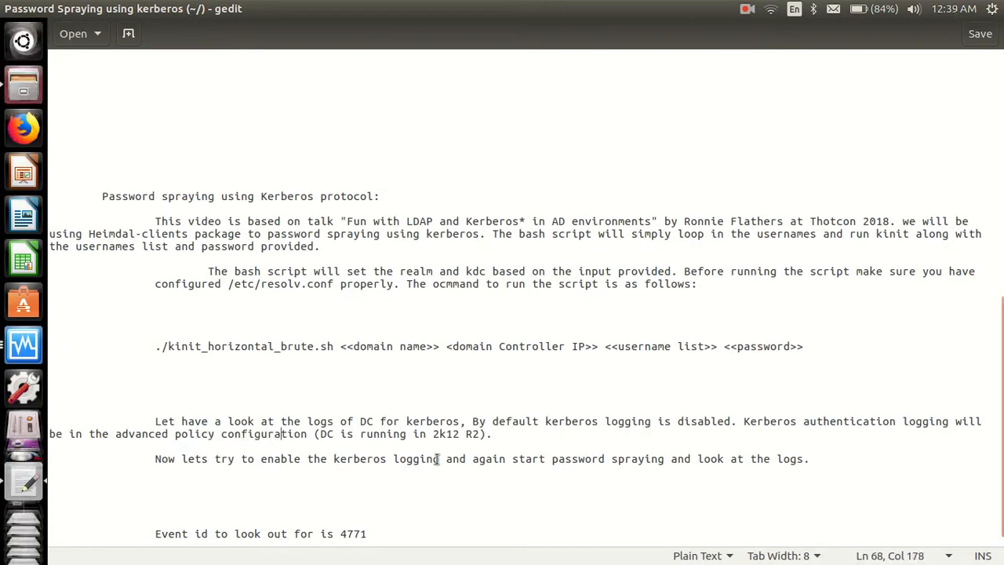
click(521, 458)
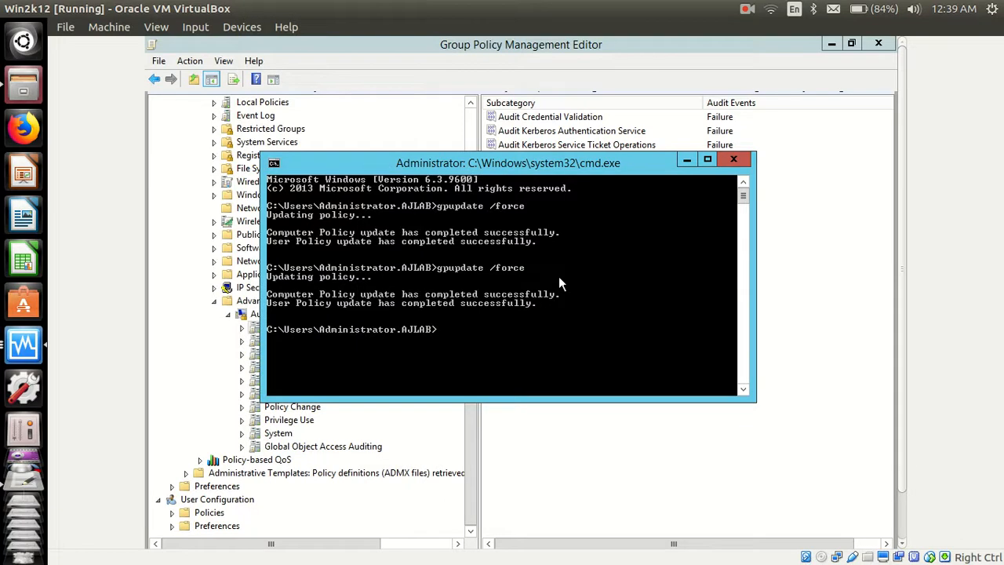
mouse_move(563, 315)
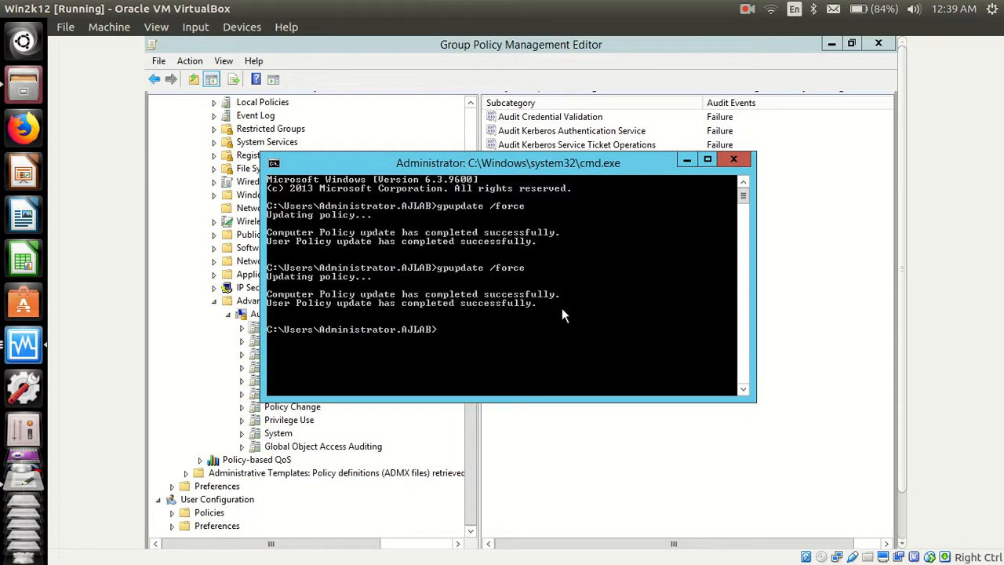
mouse_move(141, 304)
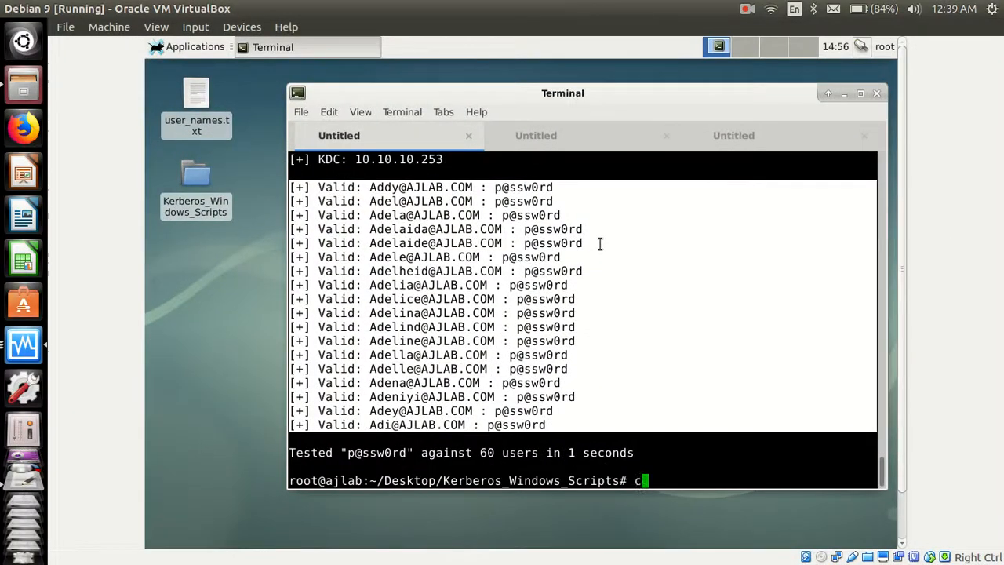
text(l)
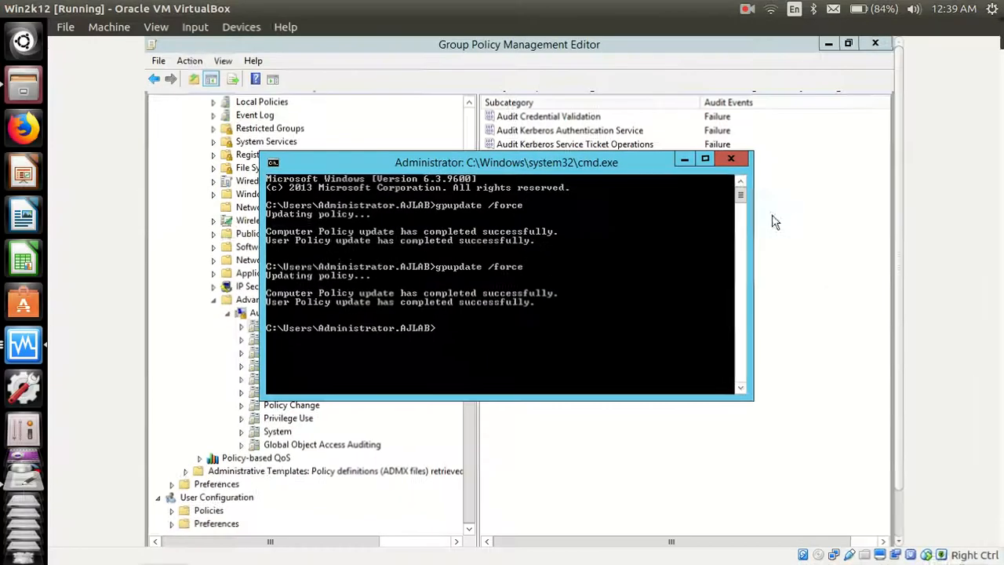
Clear PowerShell and query the last minute's Security log, revealing many 4771 pre-authentication failures
click(731, 159)
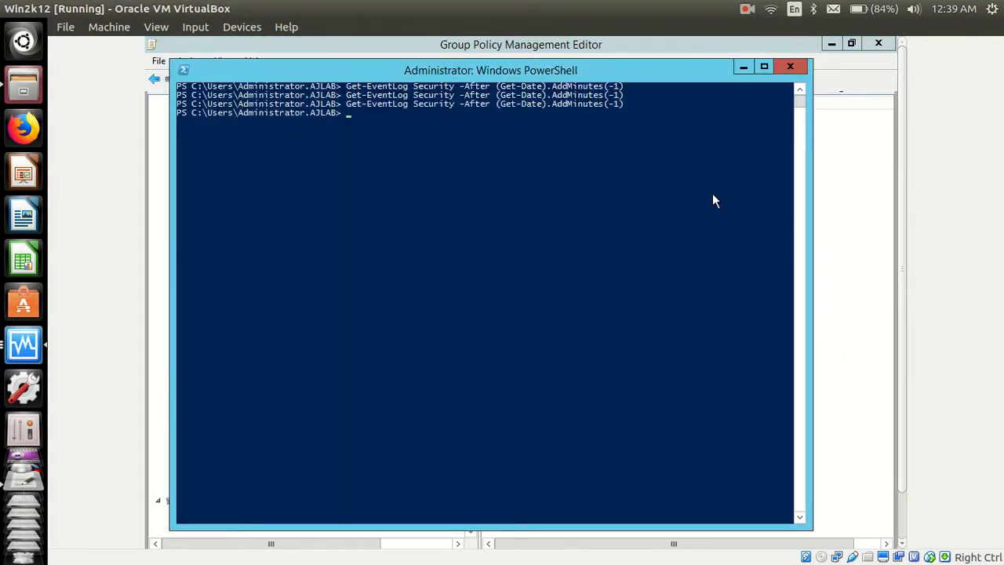
text(cls)
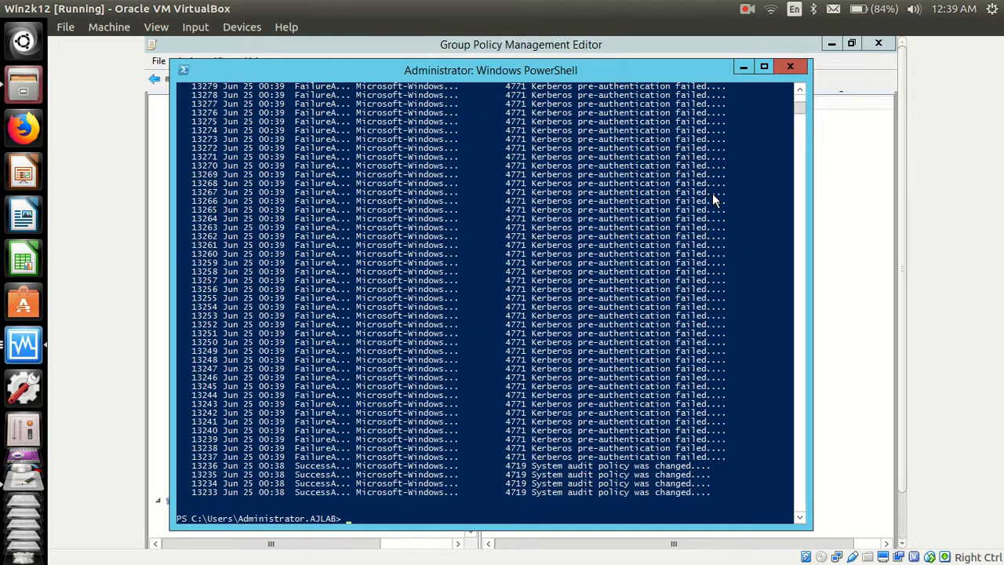
scroll(down, 3)
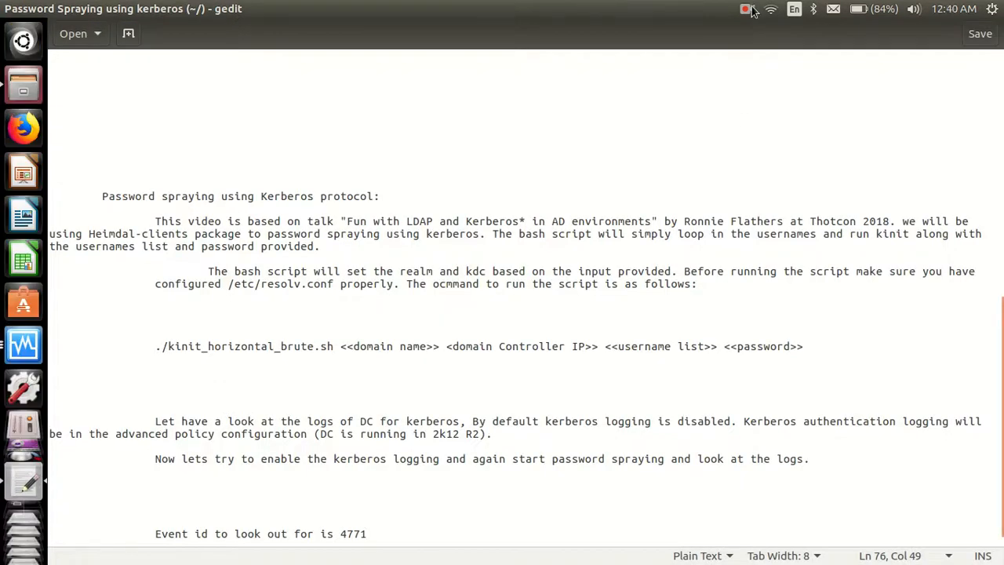
click(746, 10)
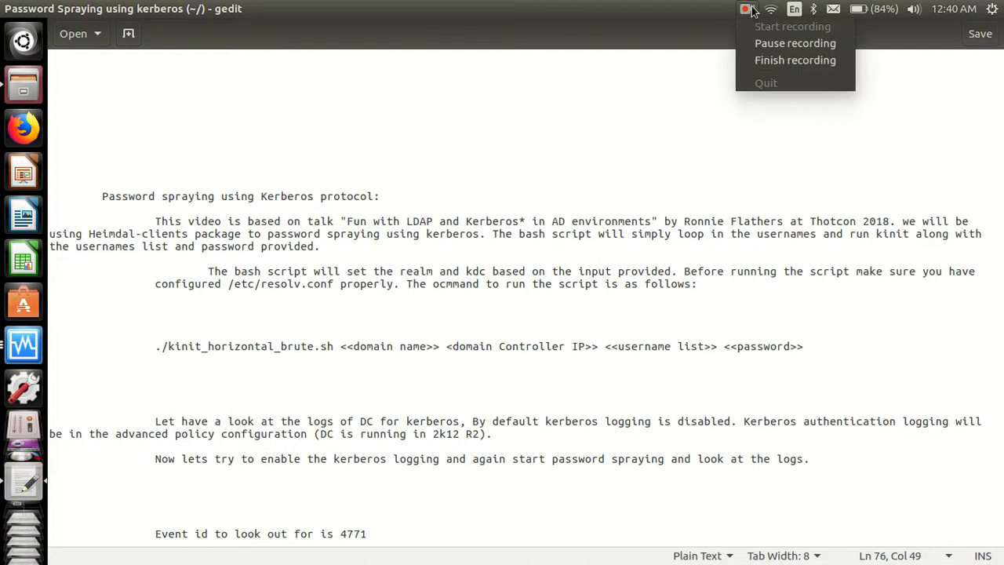
mouse_move(793, 59)
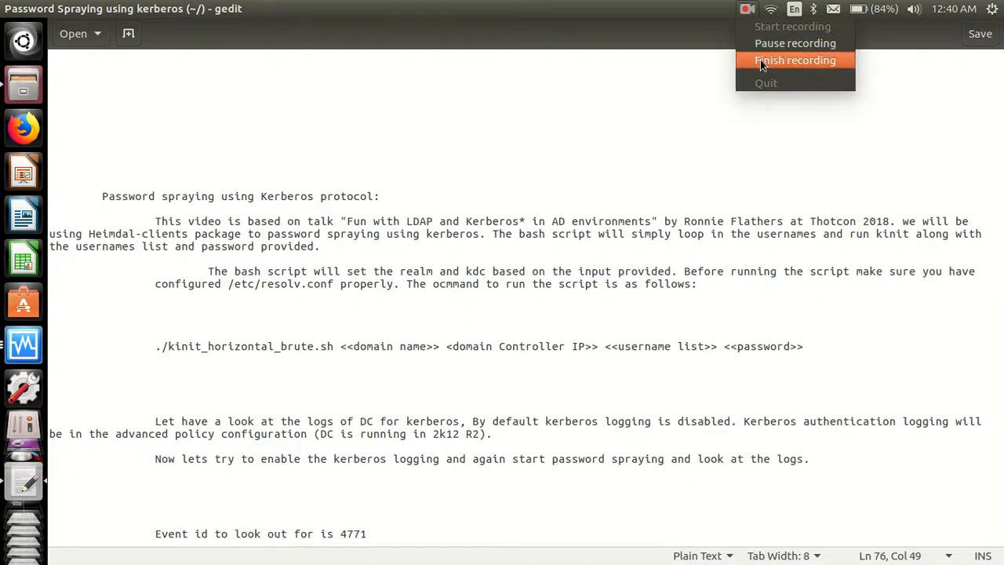